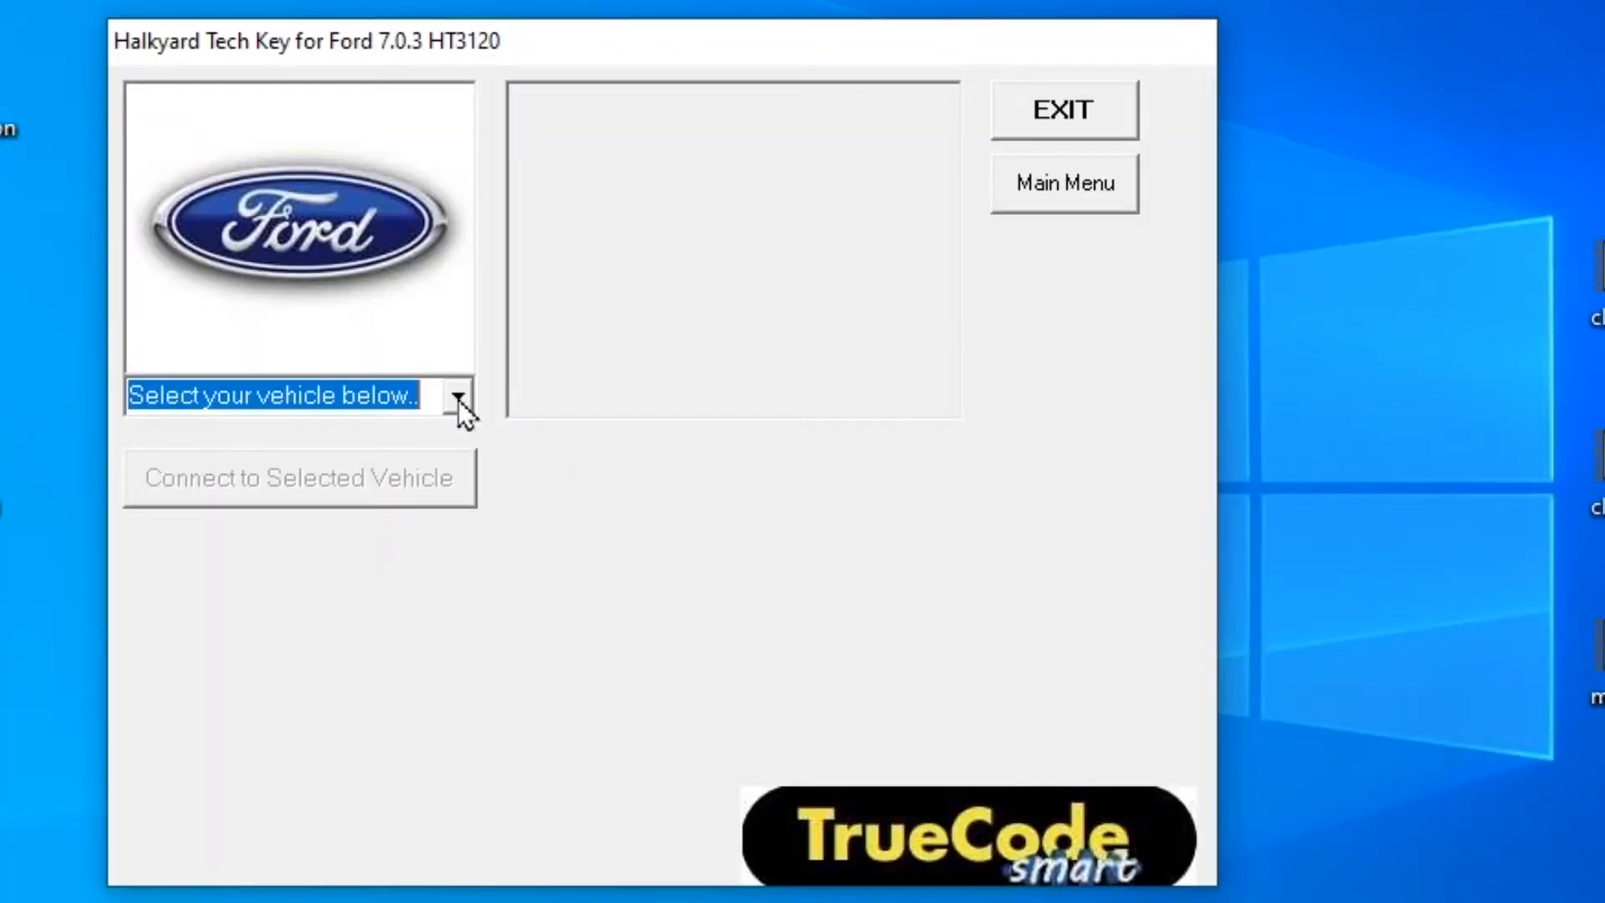
# Select C-MAX 2011-2015 from the FTC5 Auto group in the vehicle list.
pyautogui.click(457, 396)
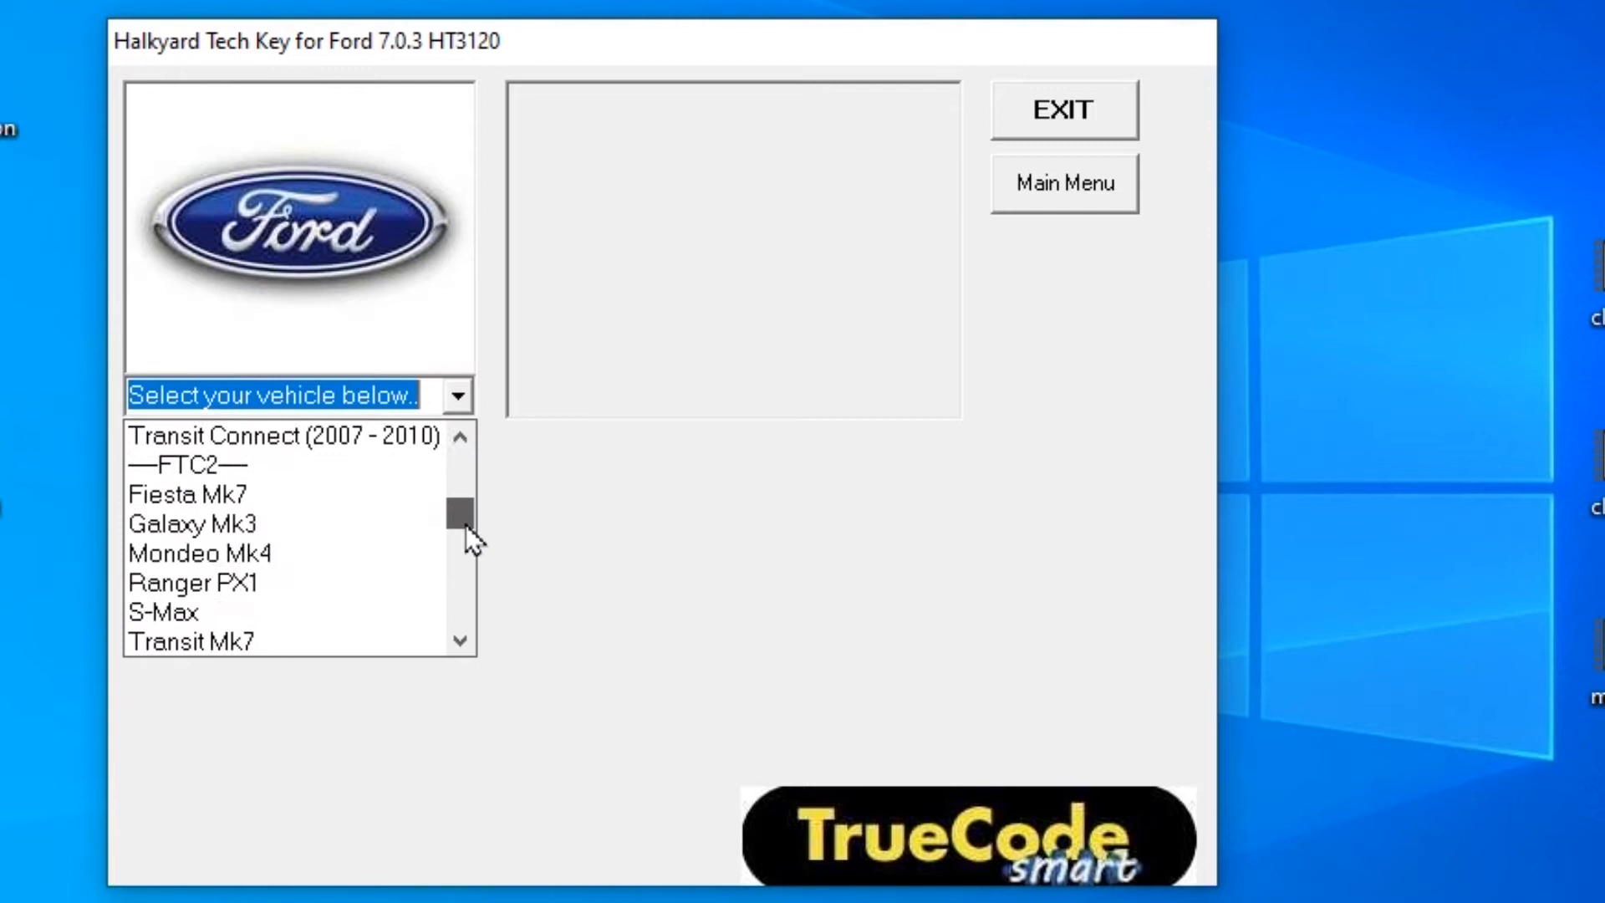
pyautogui.scroll(-3)
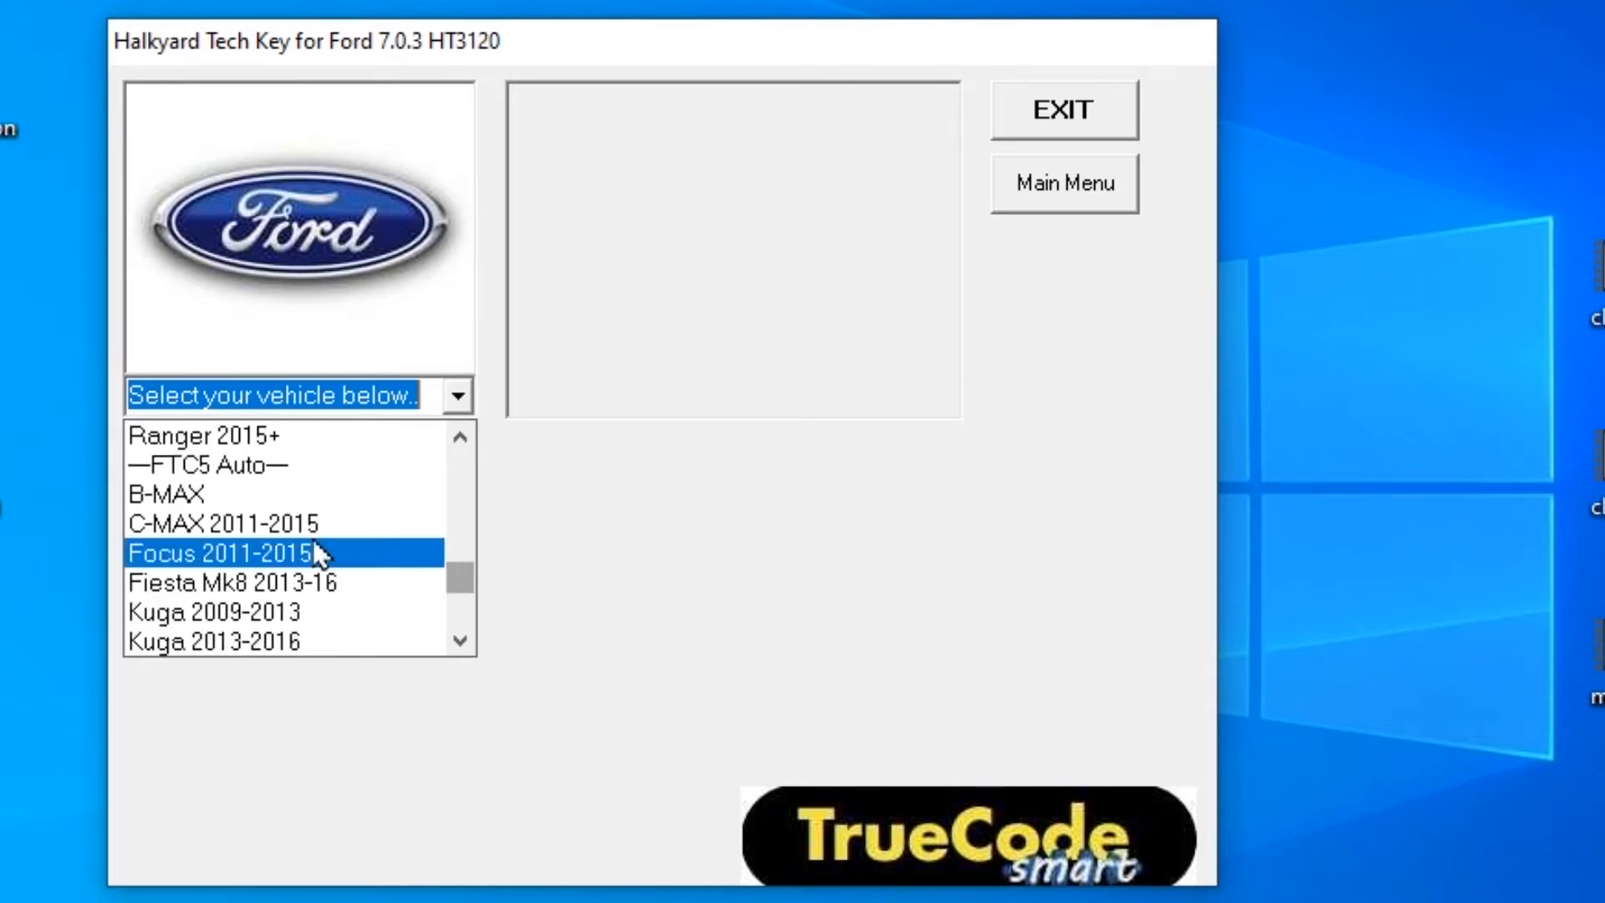
pyautogui.click(223, 524)
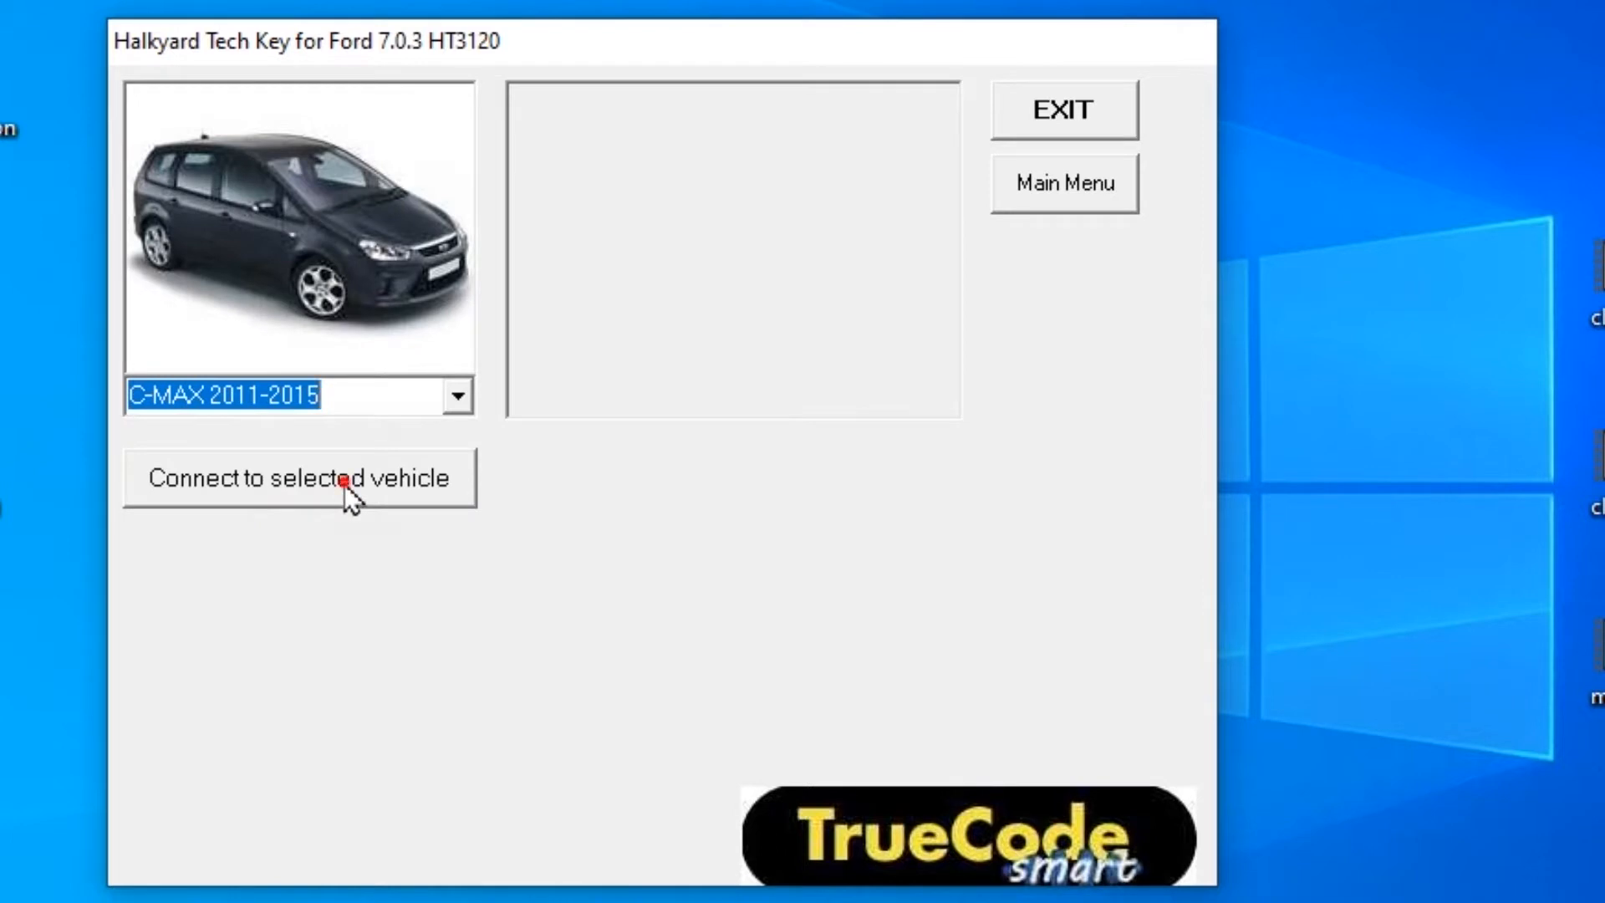
# Connect to the C-MAX as Bladed Key, accepting the ignition-OFF warning.
pyautogui.click(300, 478)
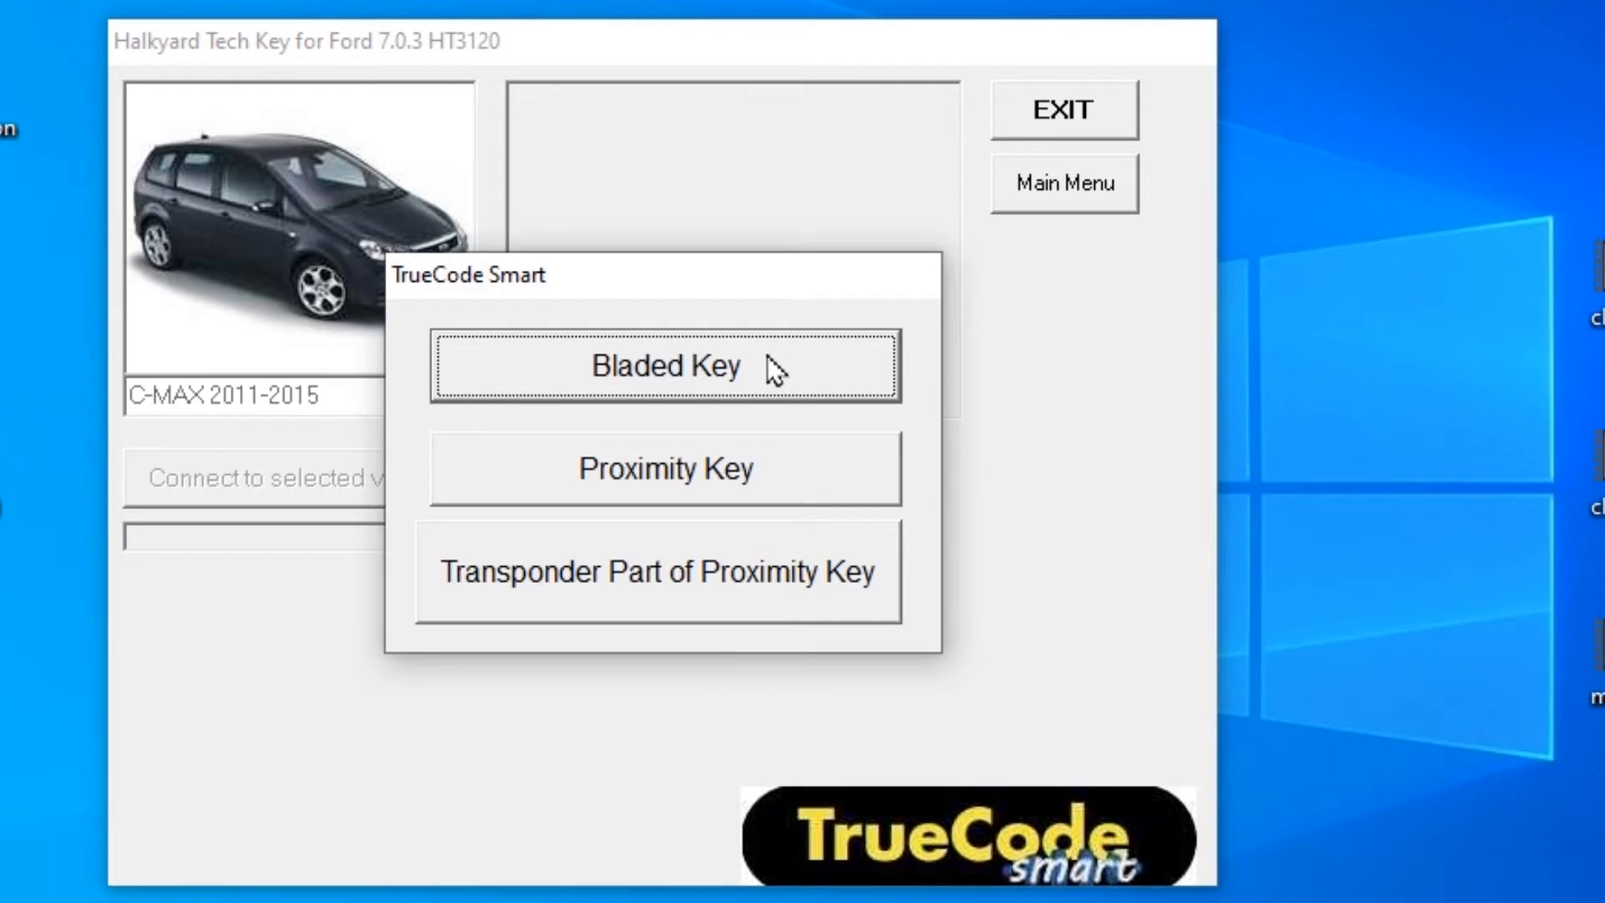
pyautogui.click(666, 367)
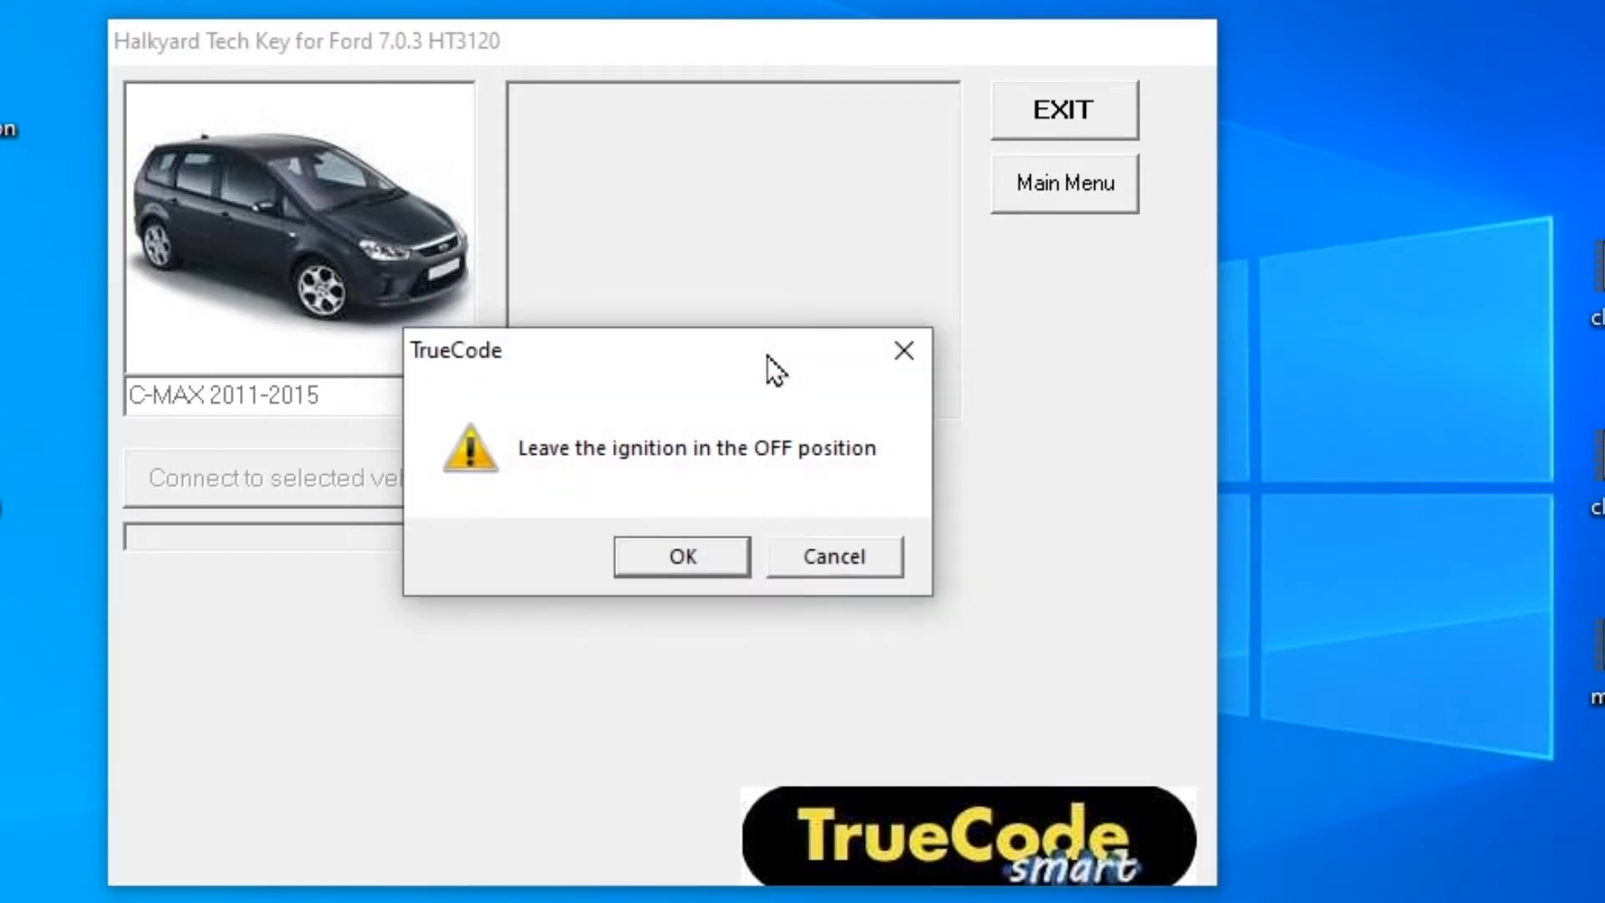
pyautogui.moveTo(794, 464)
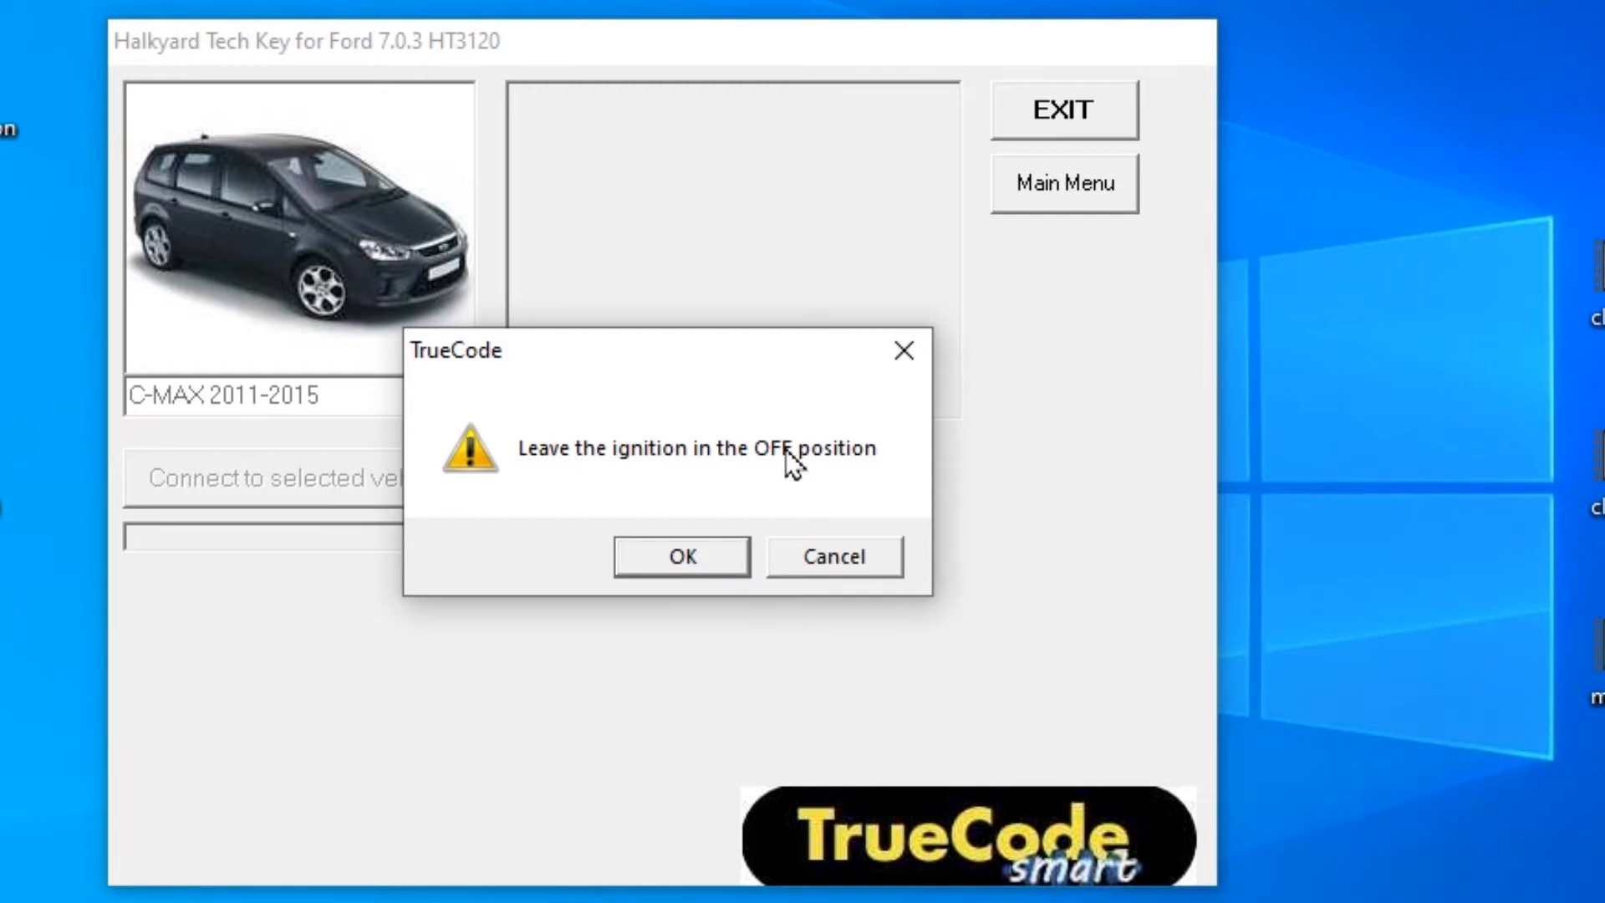
pyautogui.click(680, 556)
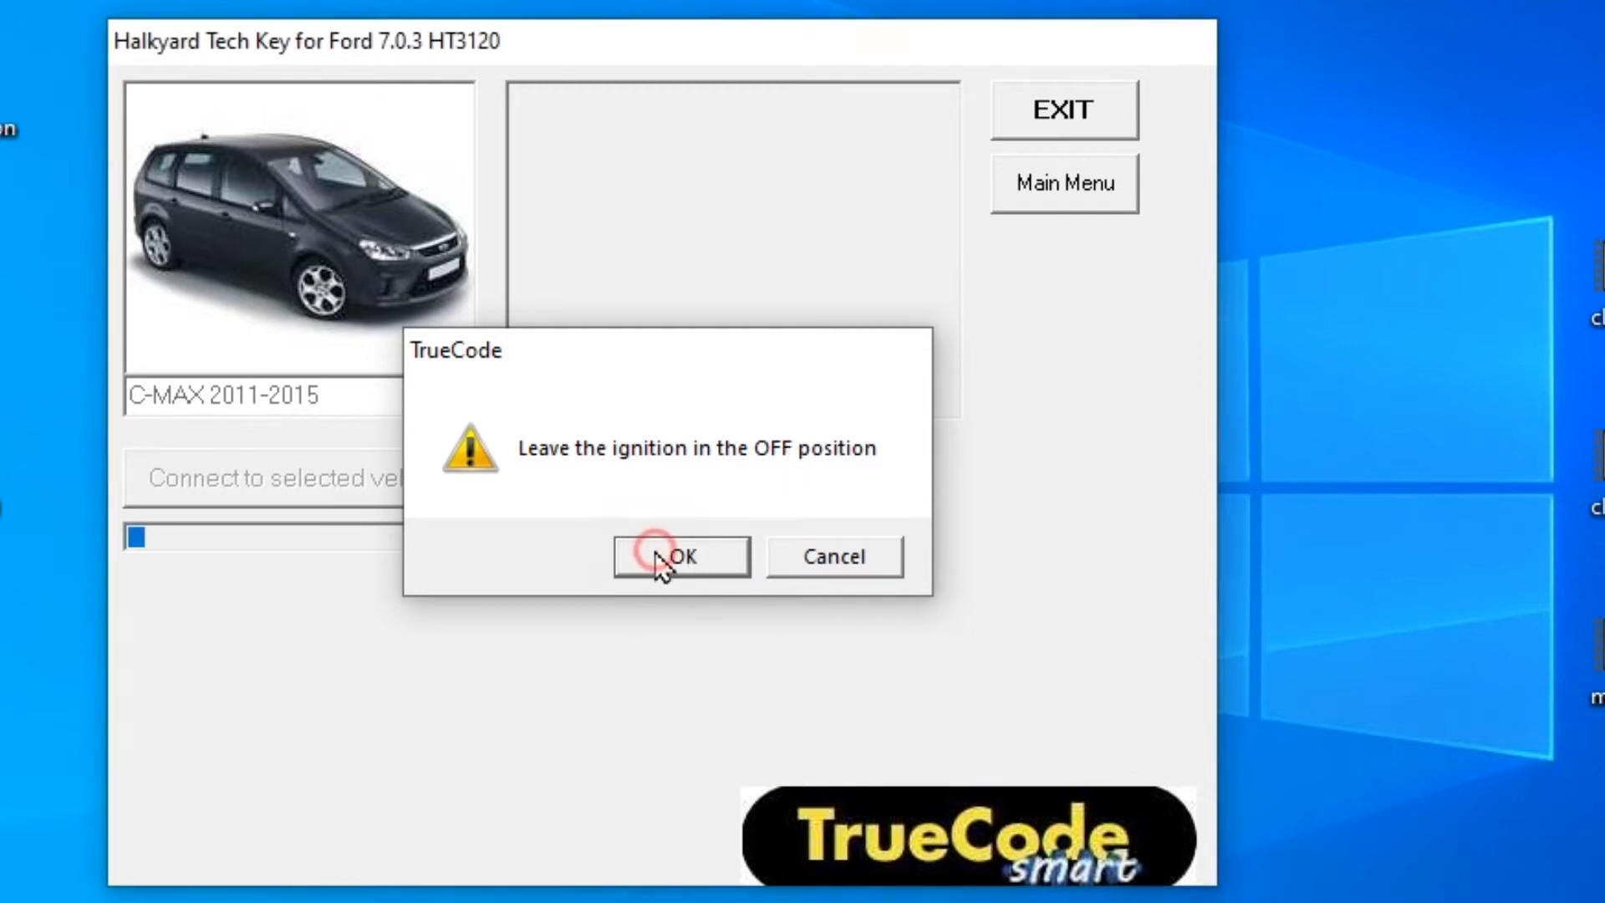
pyautogui.click(679, 556)
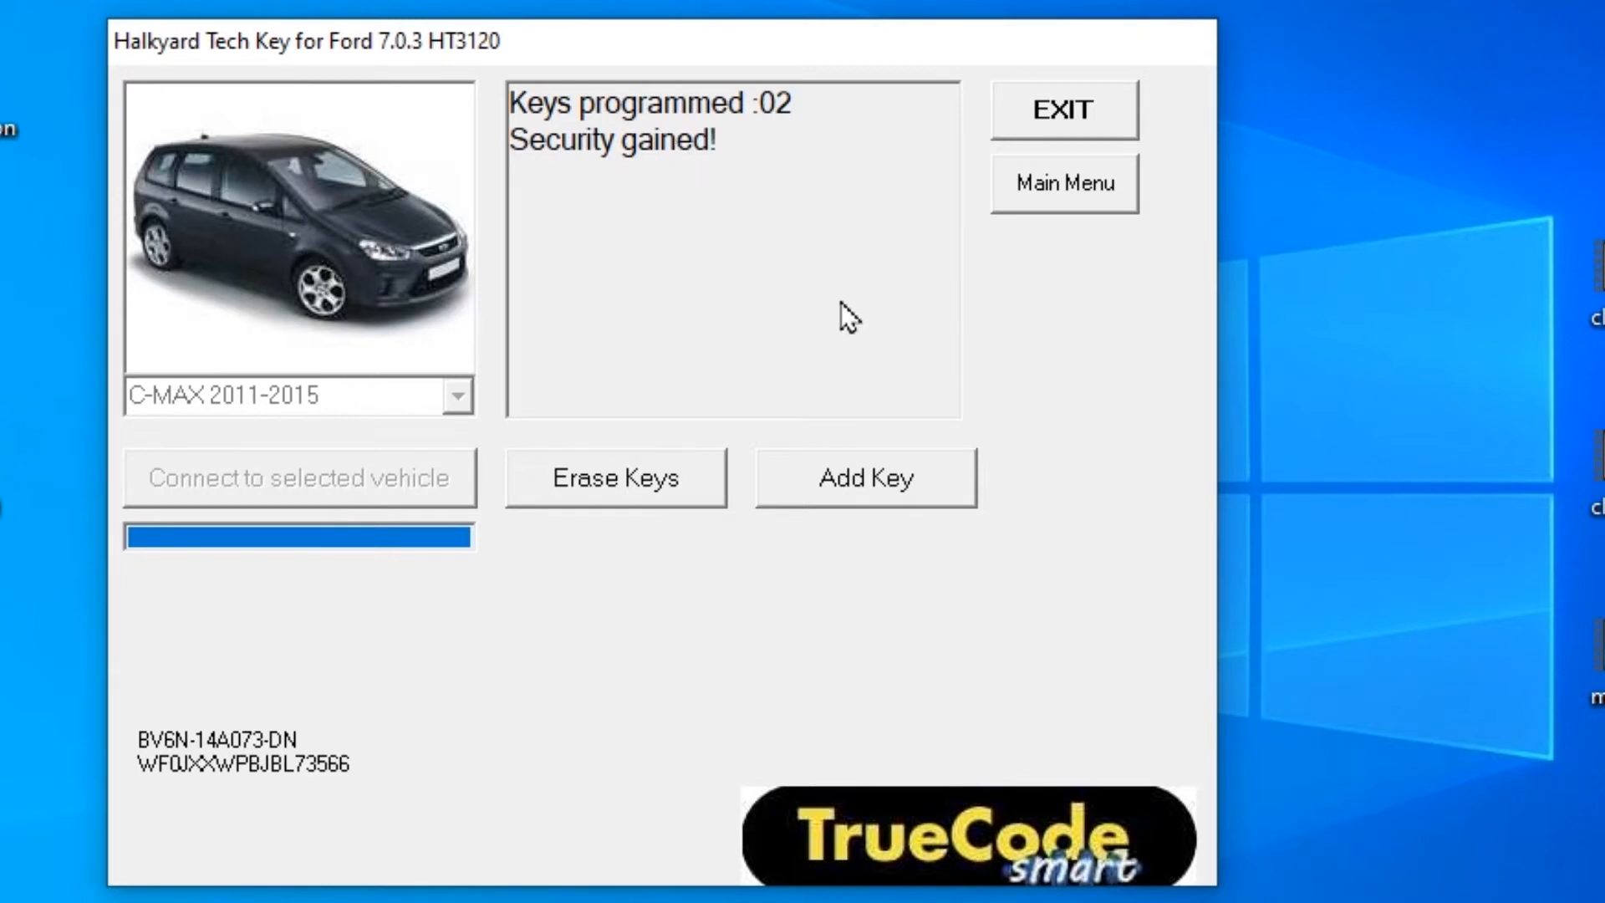
pyautogui.moveTo(898, 419)
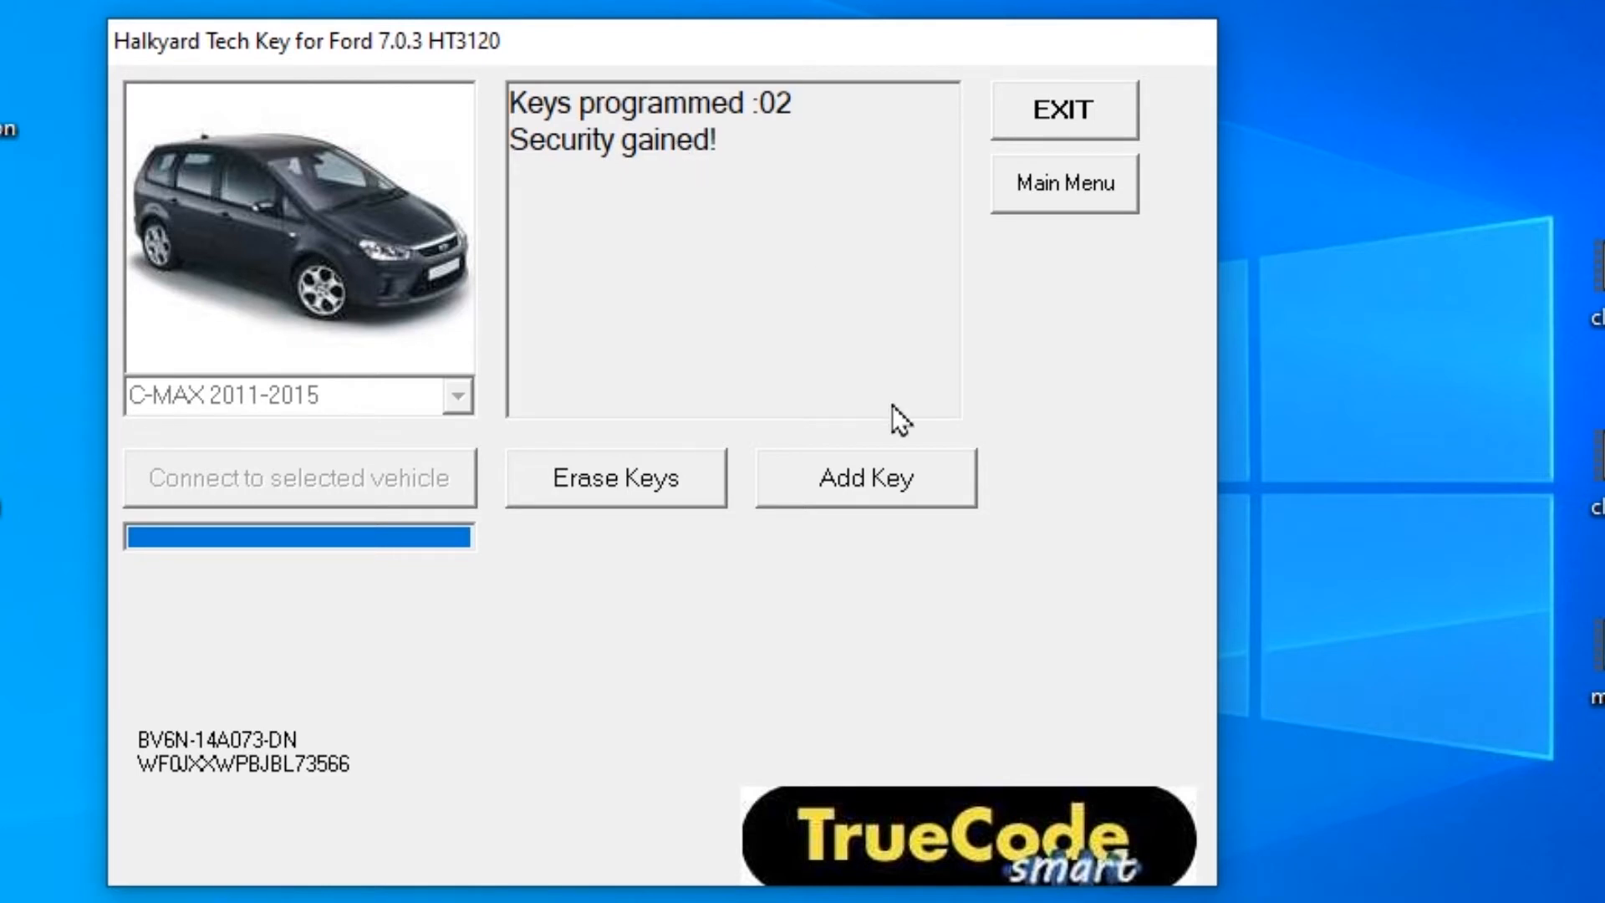
pyautogui.moveTo(926, 482)
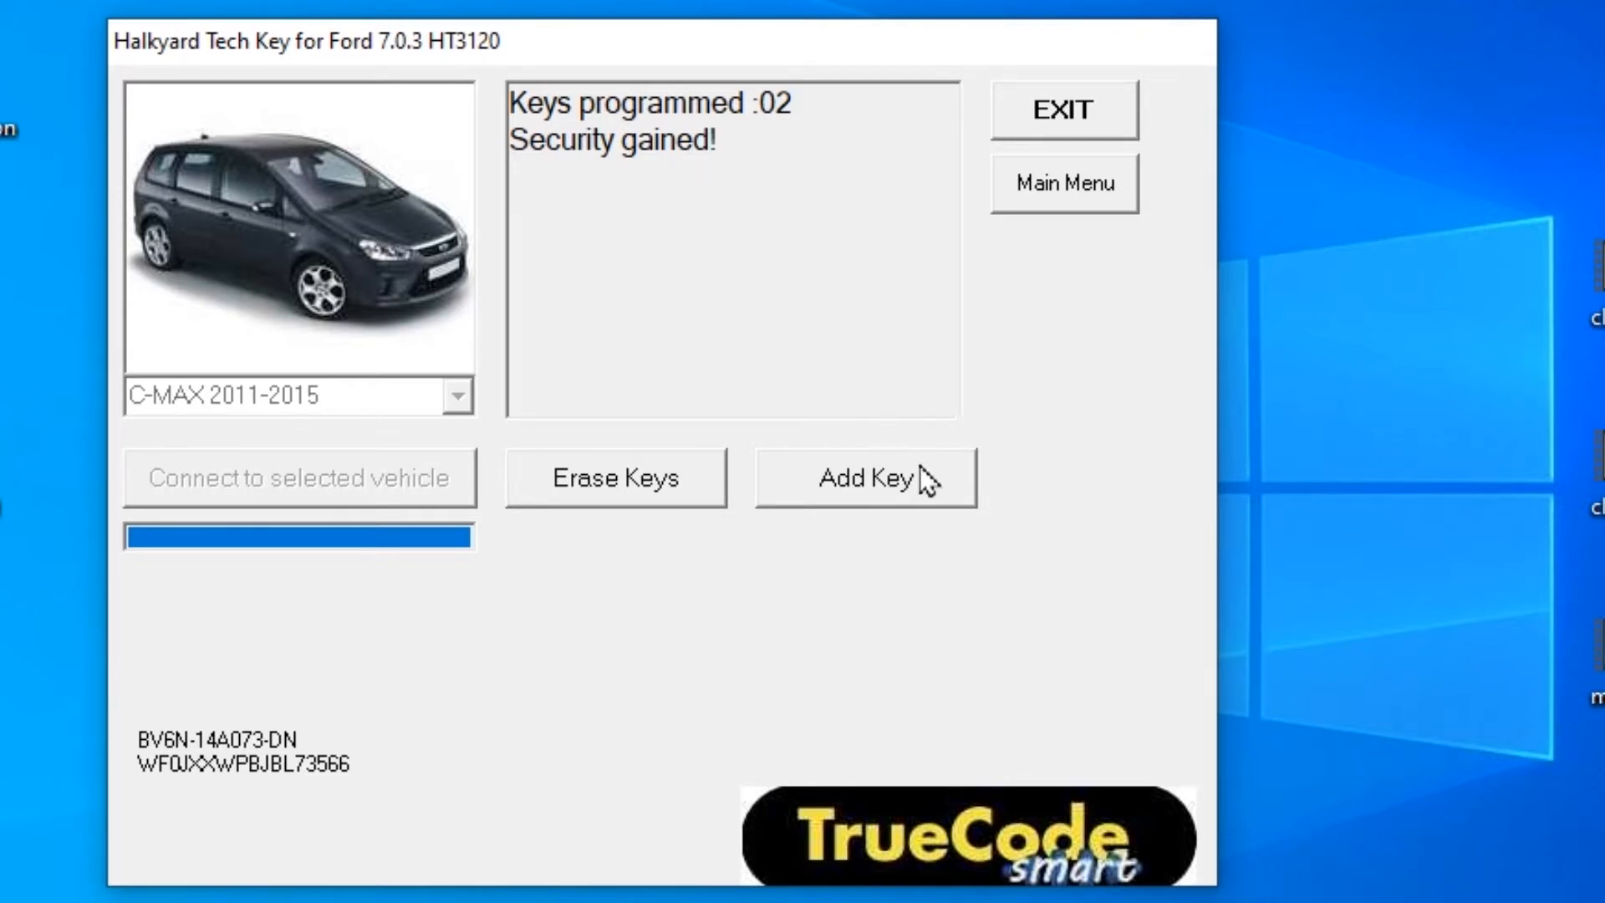
# Request Add Key to bring up the 'Add a key? Are you sure?' prompt.
pyautogui.click(863, 477)
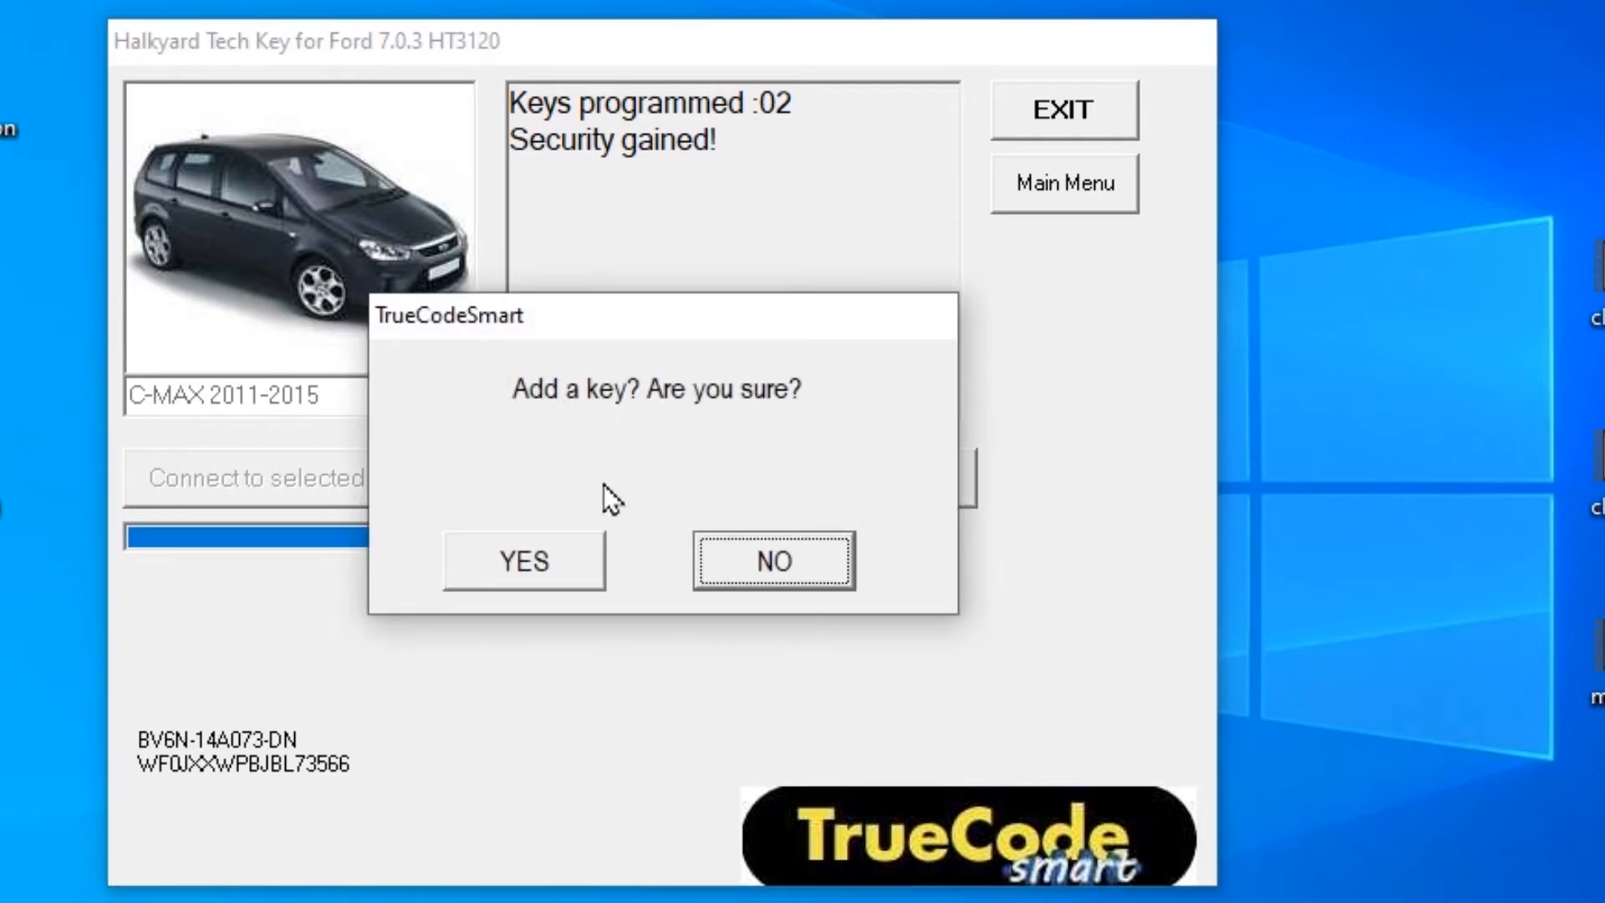
# Confirm adding the key and acknowledge ignition on with the new key.
pyautogui.click(521, 560)
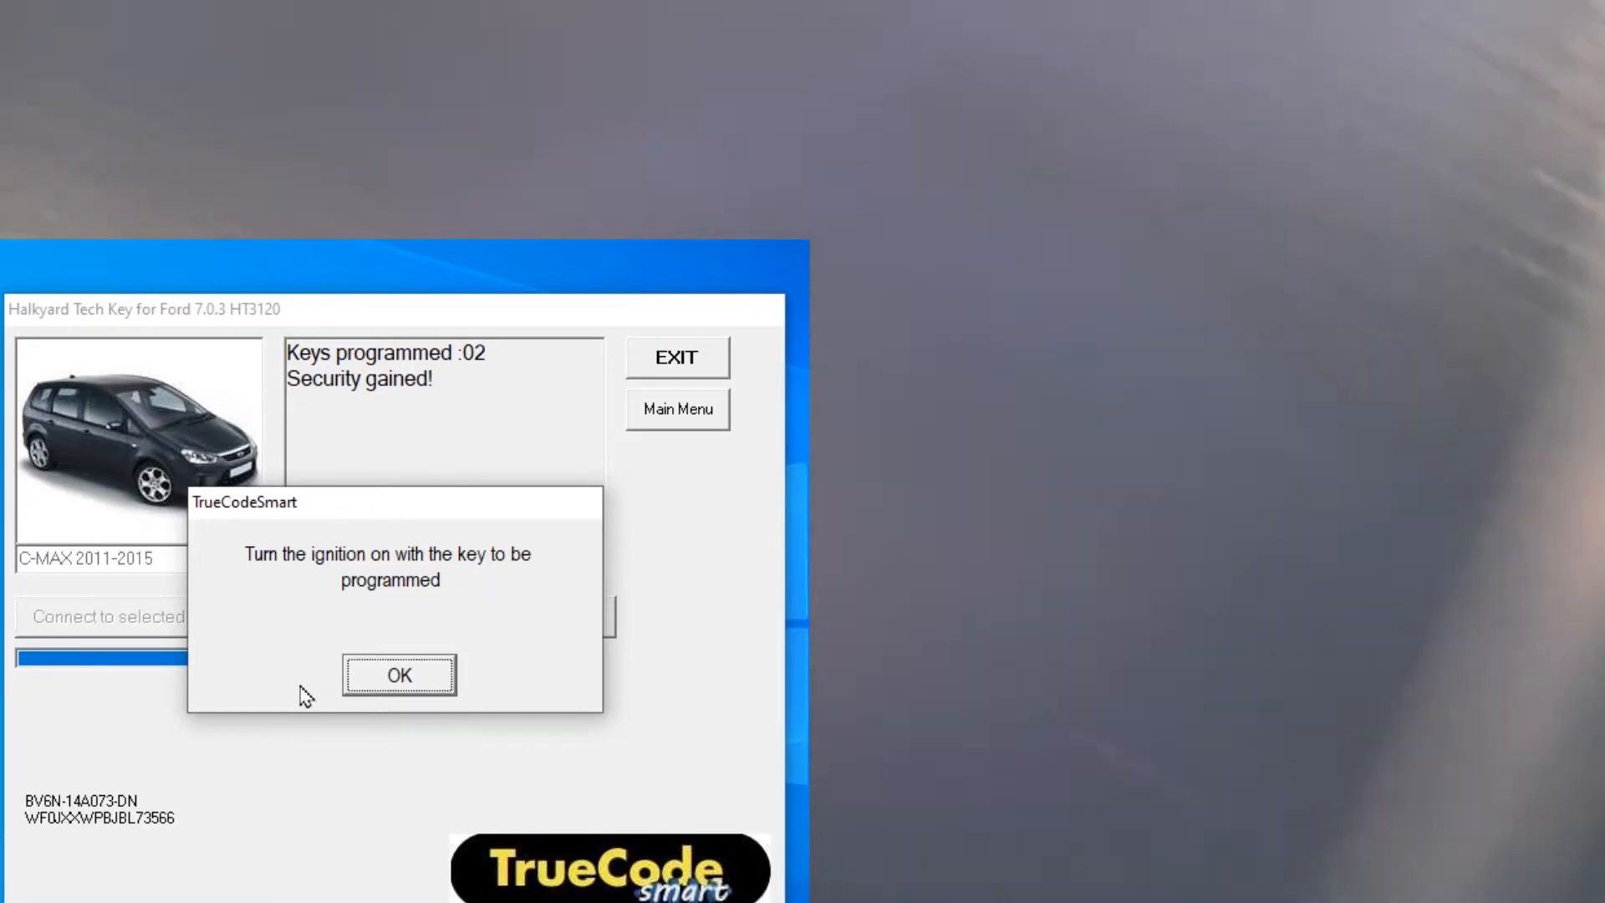
pyautogui.click(400, 675)
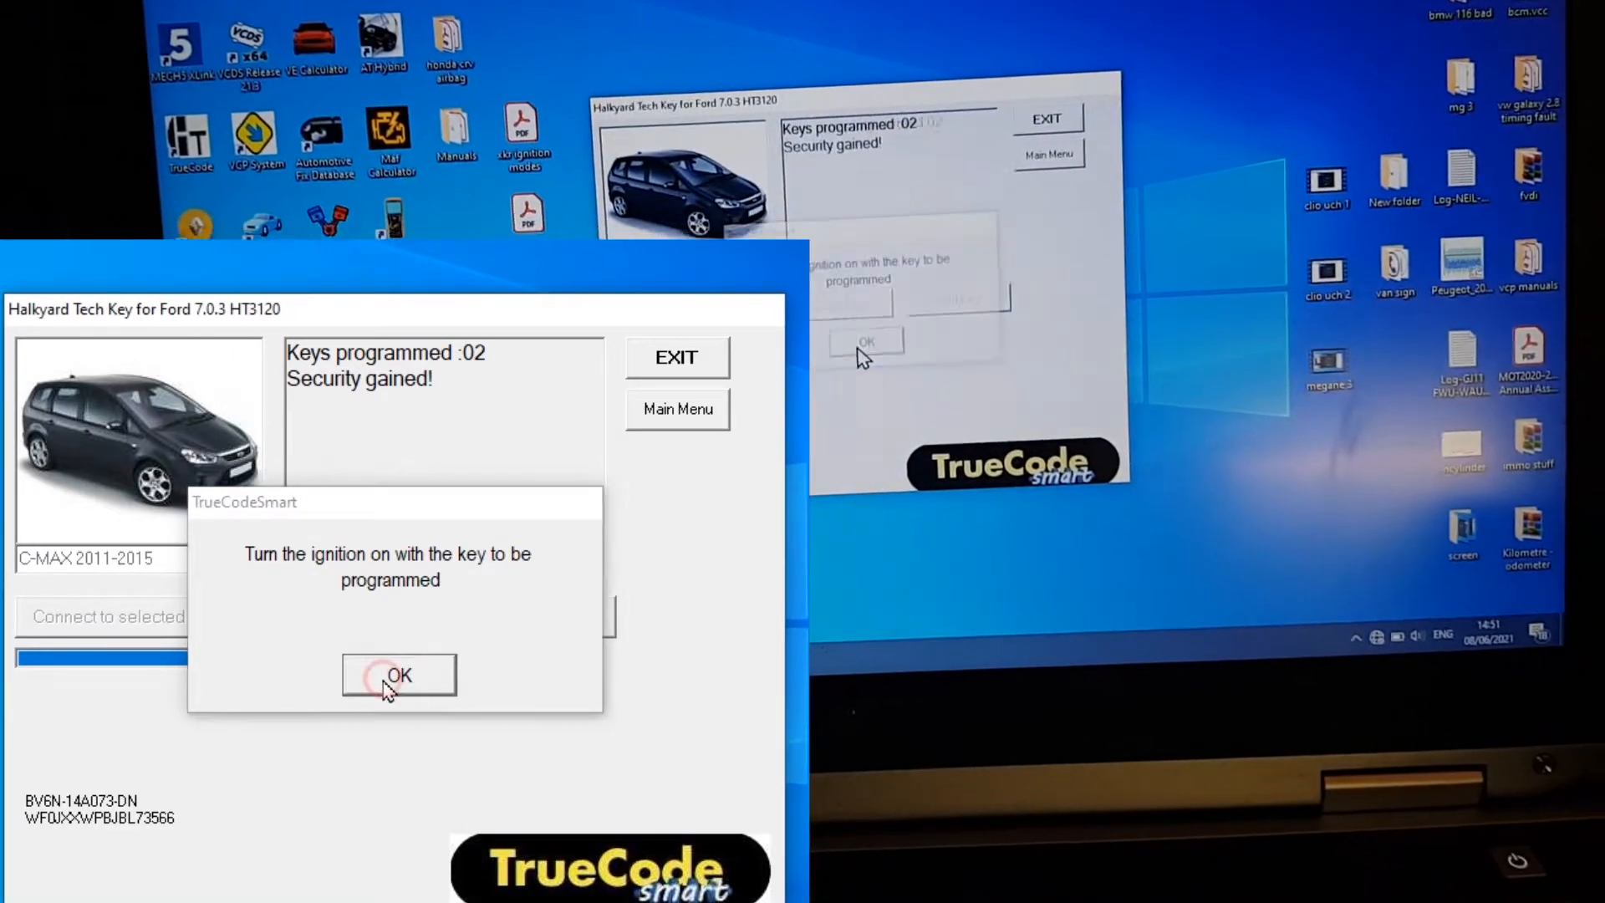
pyautogui.click(398, 674)
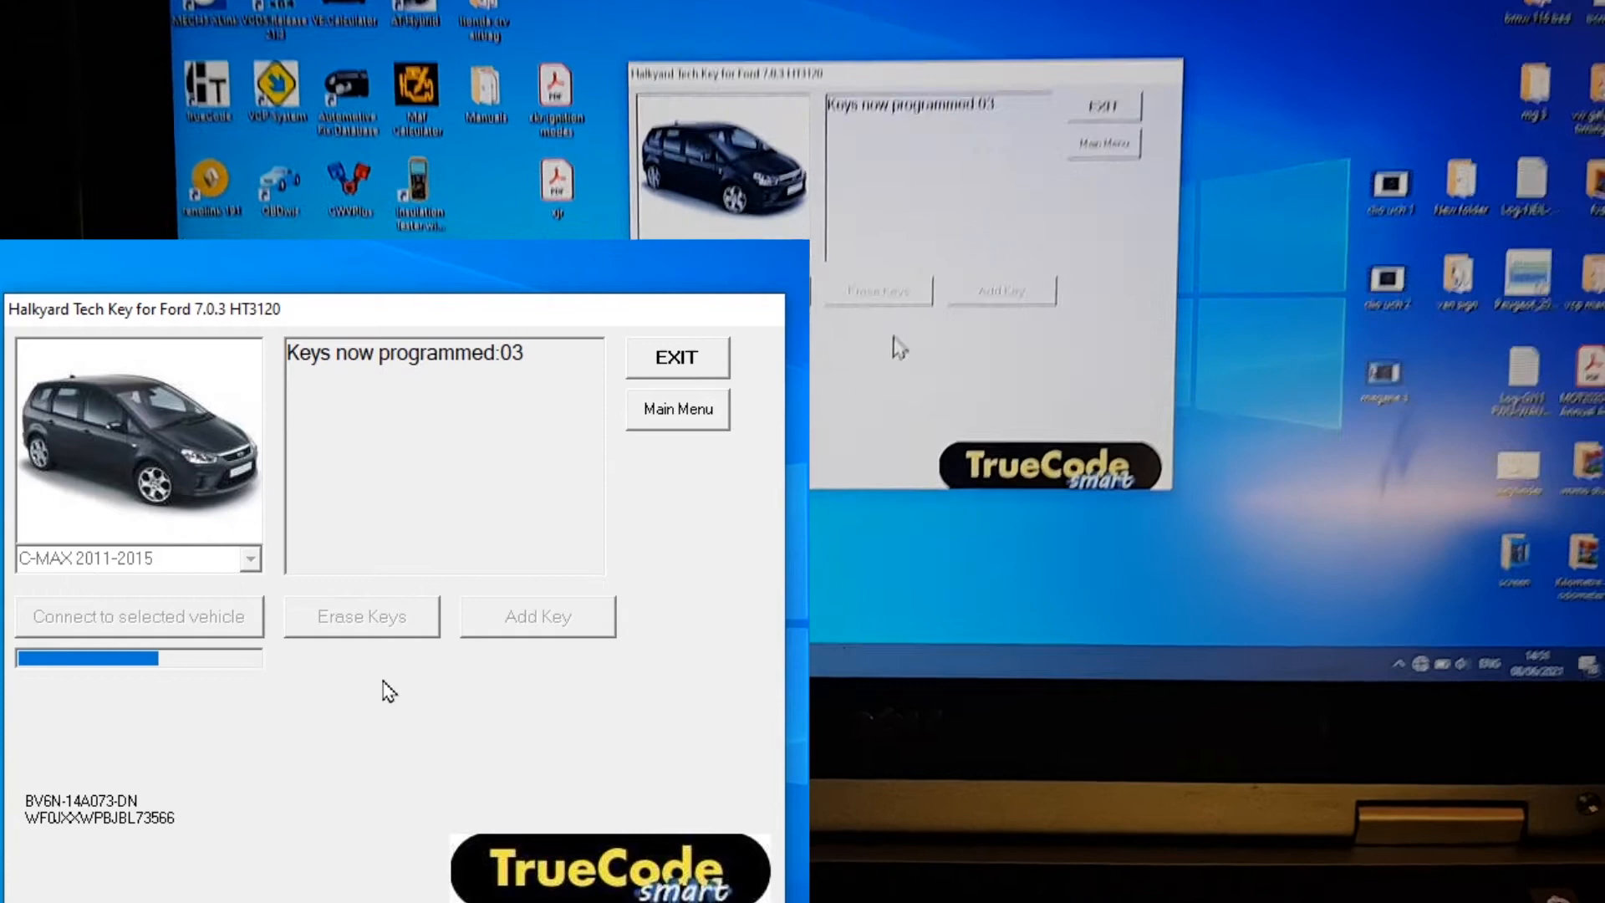